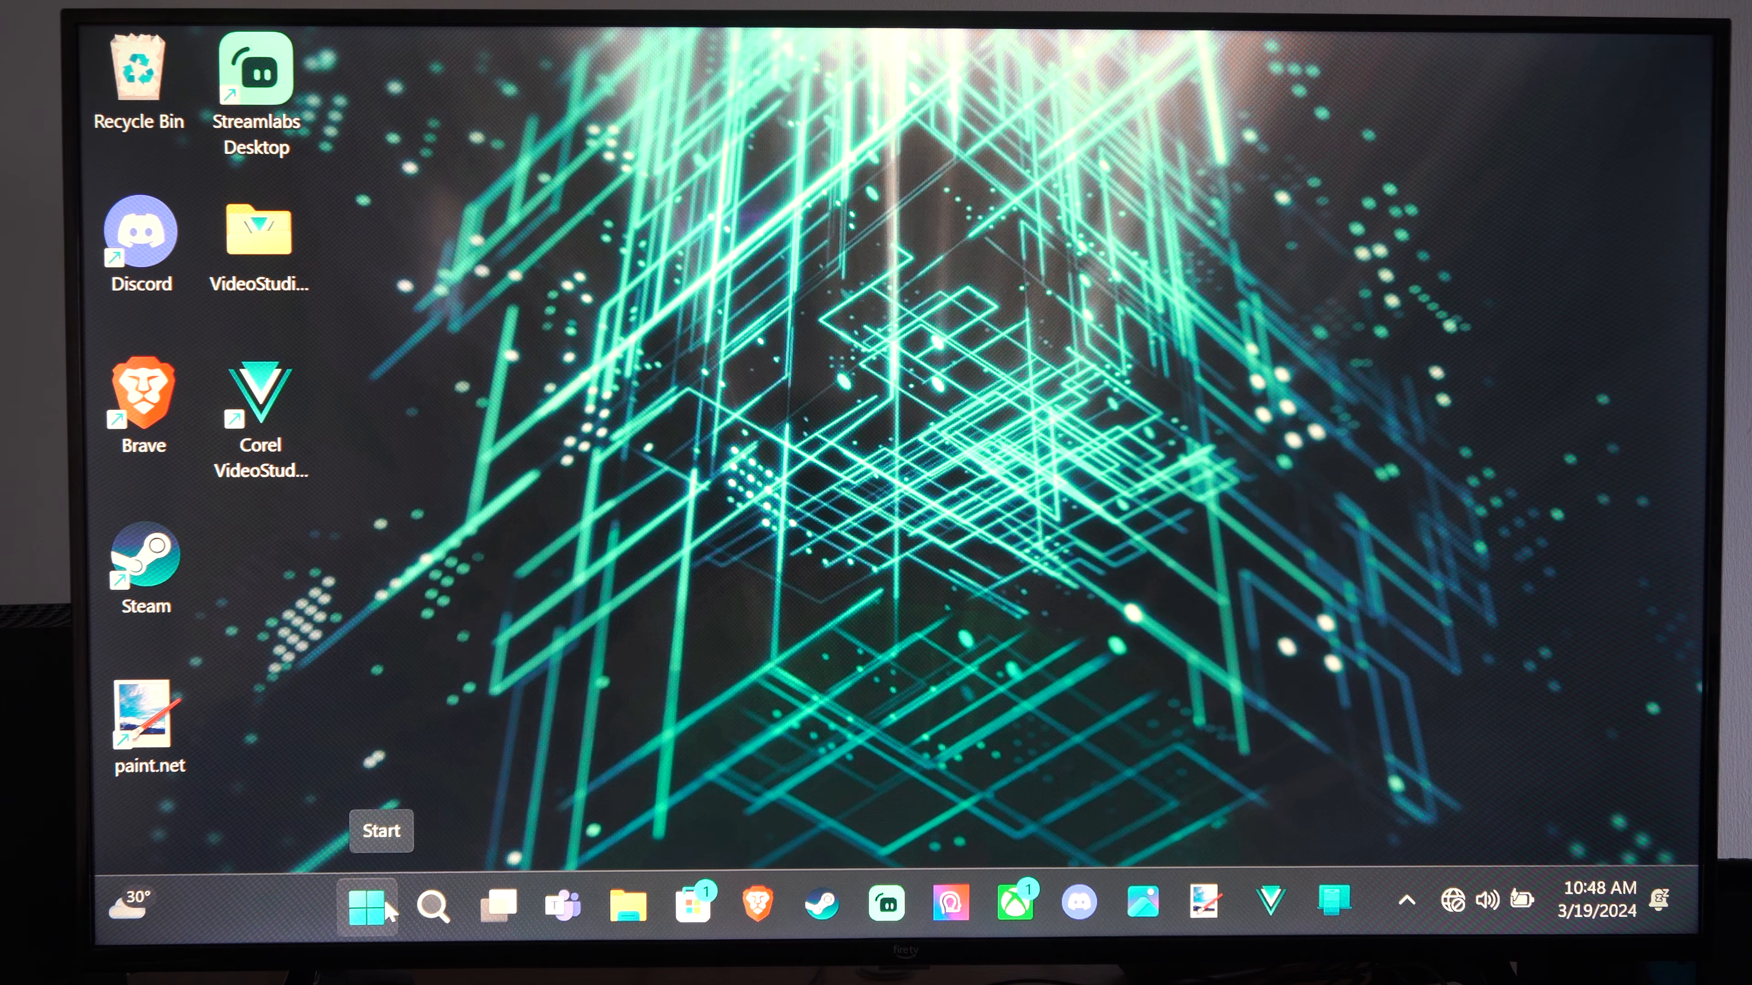
Launch the Settings app from the Start menu's pinned apps.
{"action": "left_click", "coordinate": [369, 912]}
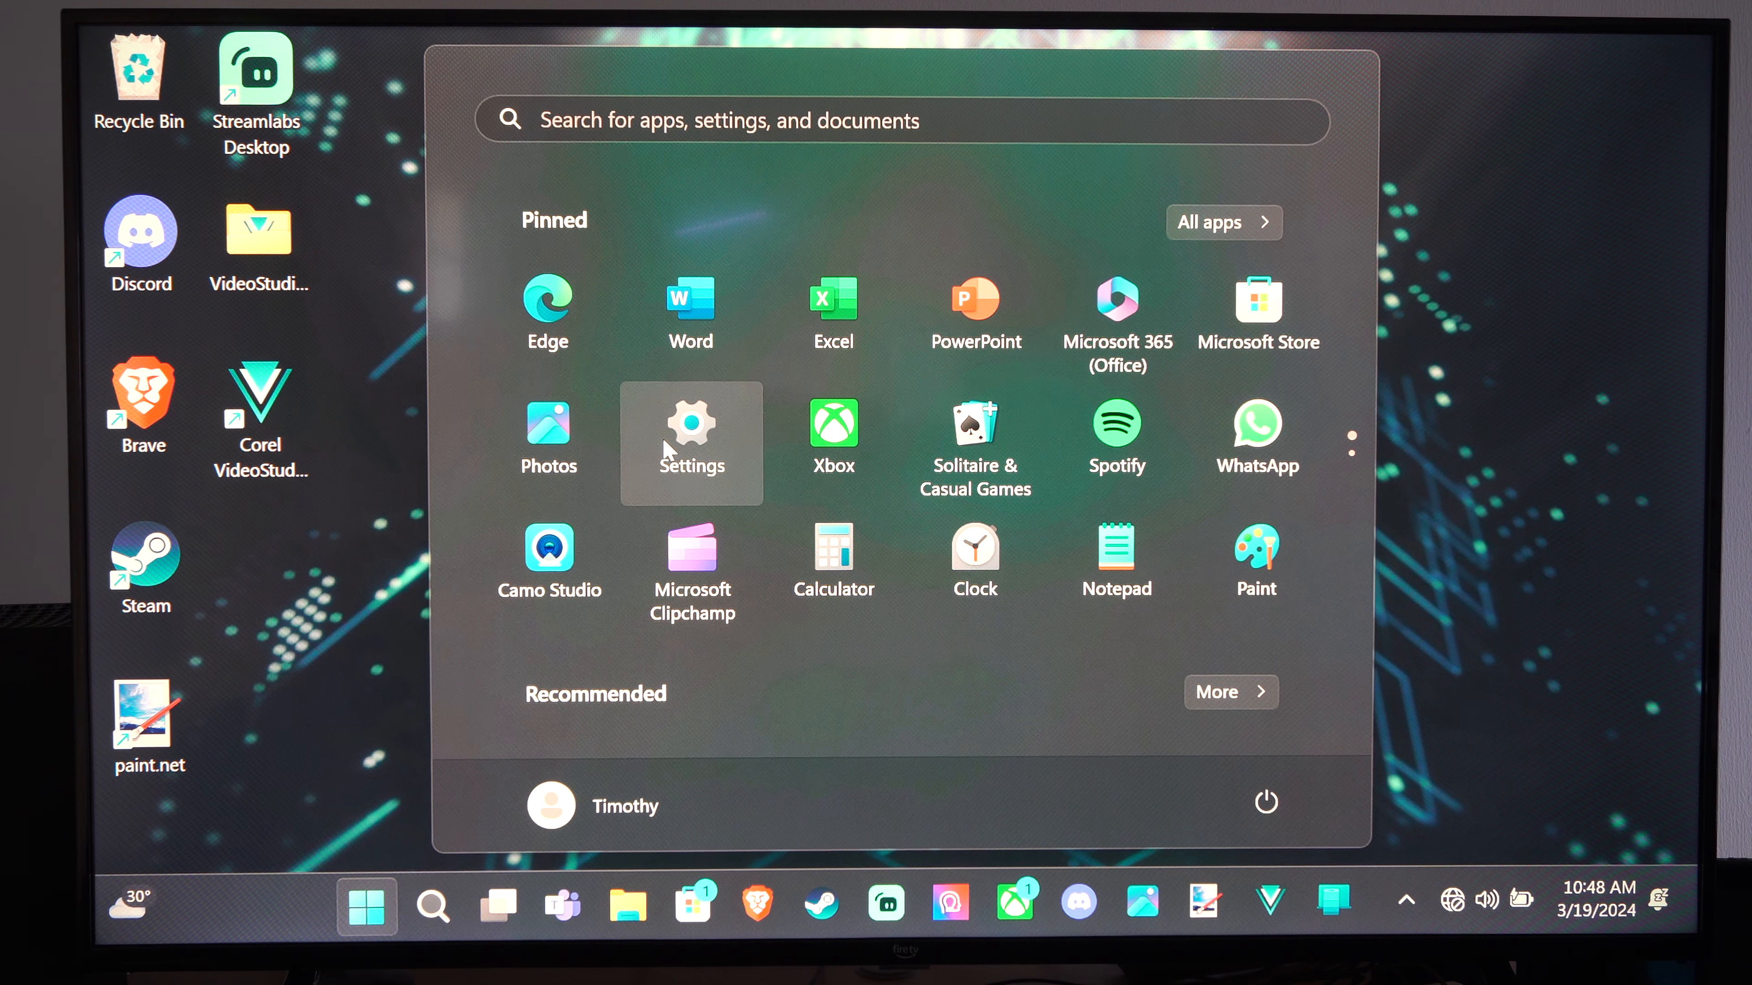
{"action": "left_click", "coordinate": [690, 429]}
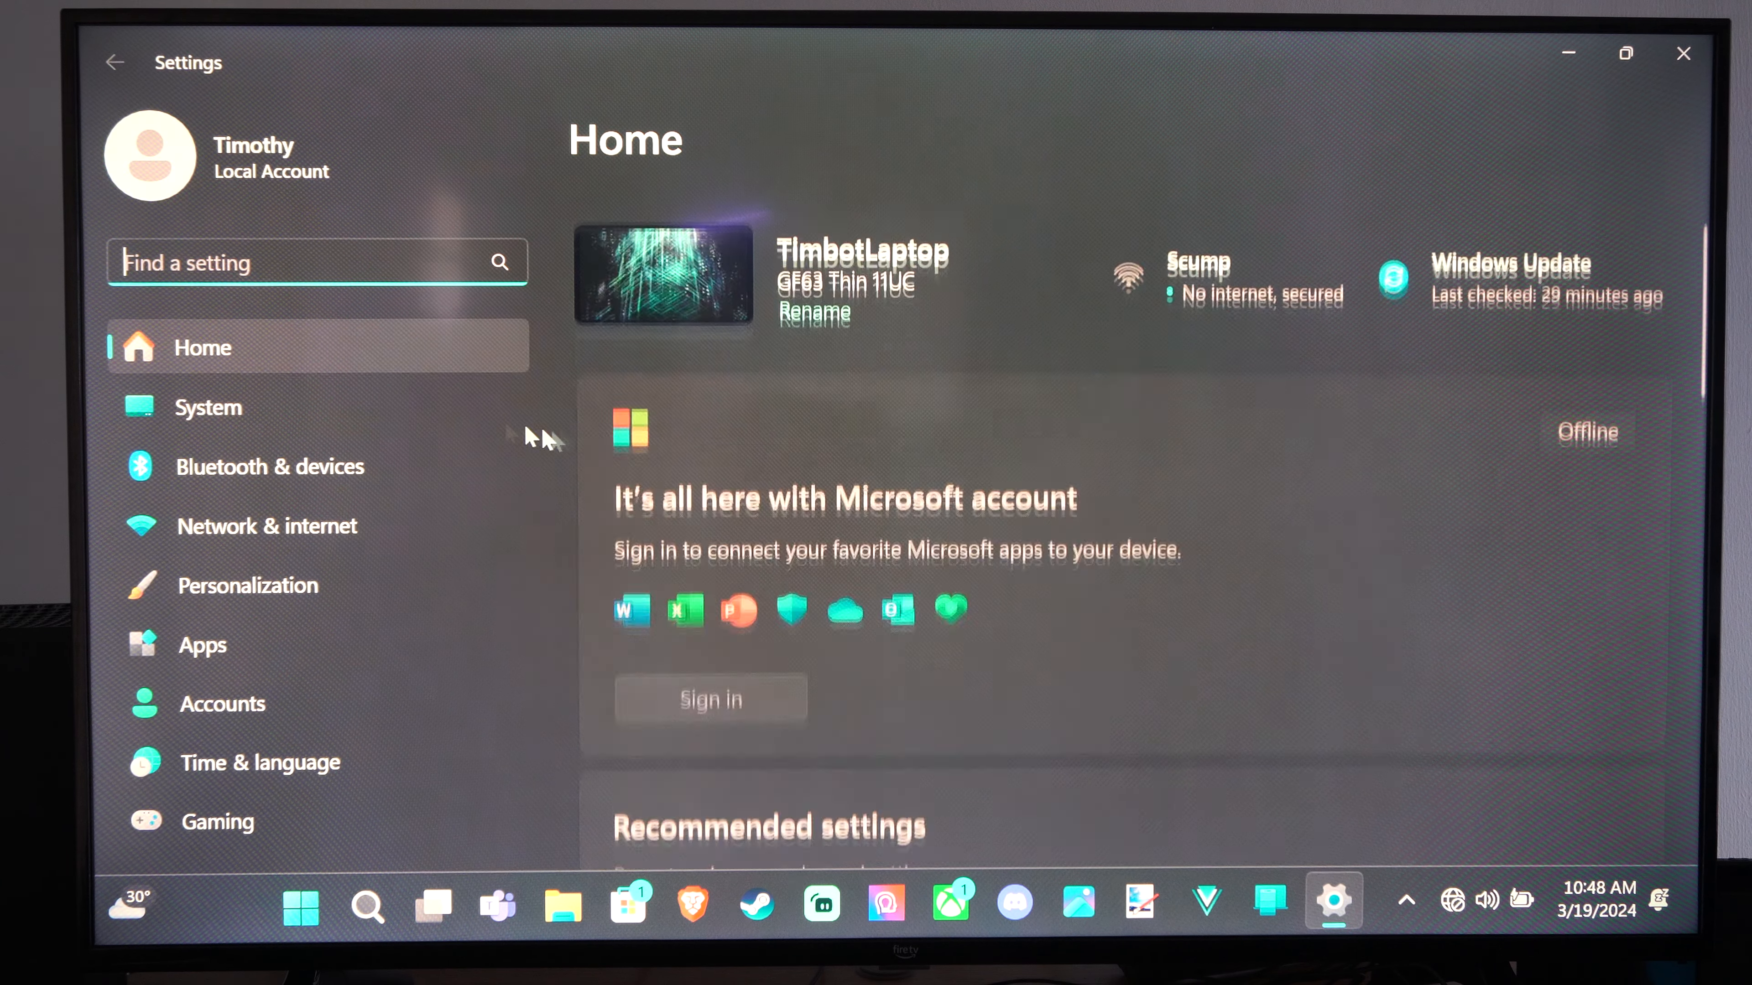
Go to the System category and scroll toward Power & battery.
{"action": "left_click", "coordinate": [207, 408]}
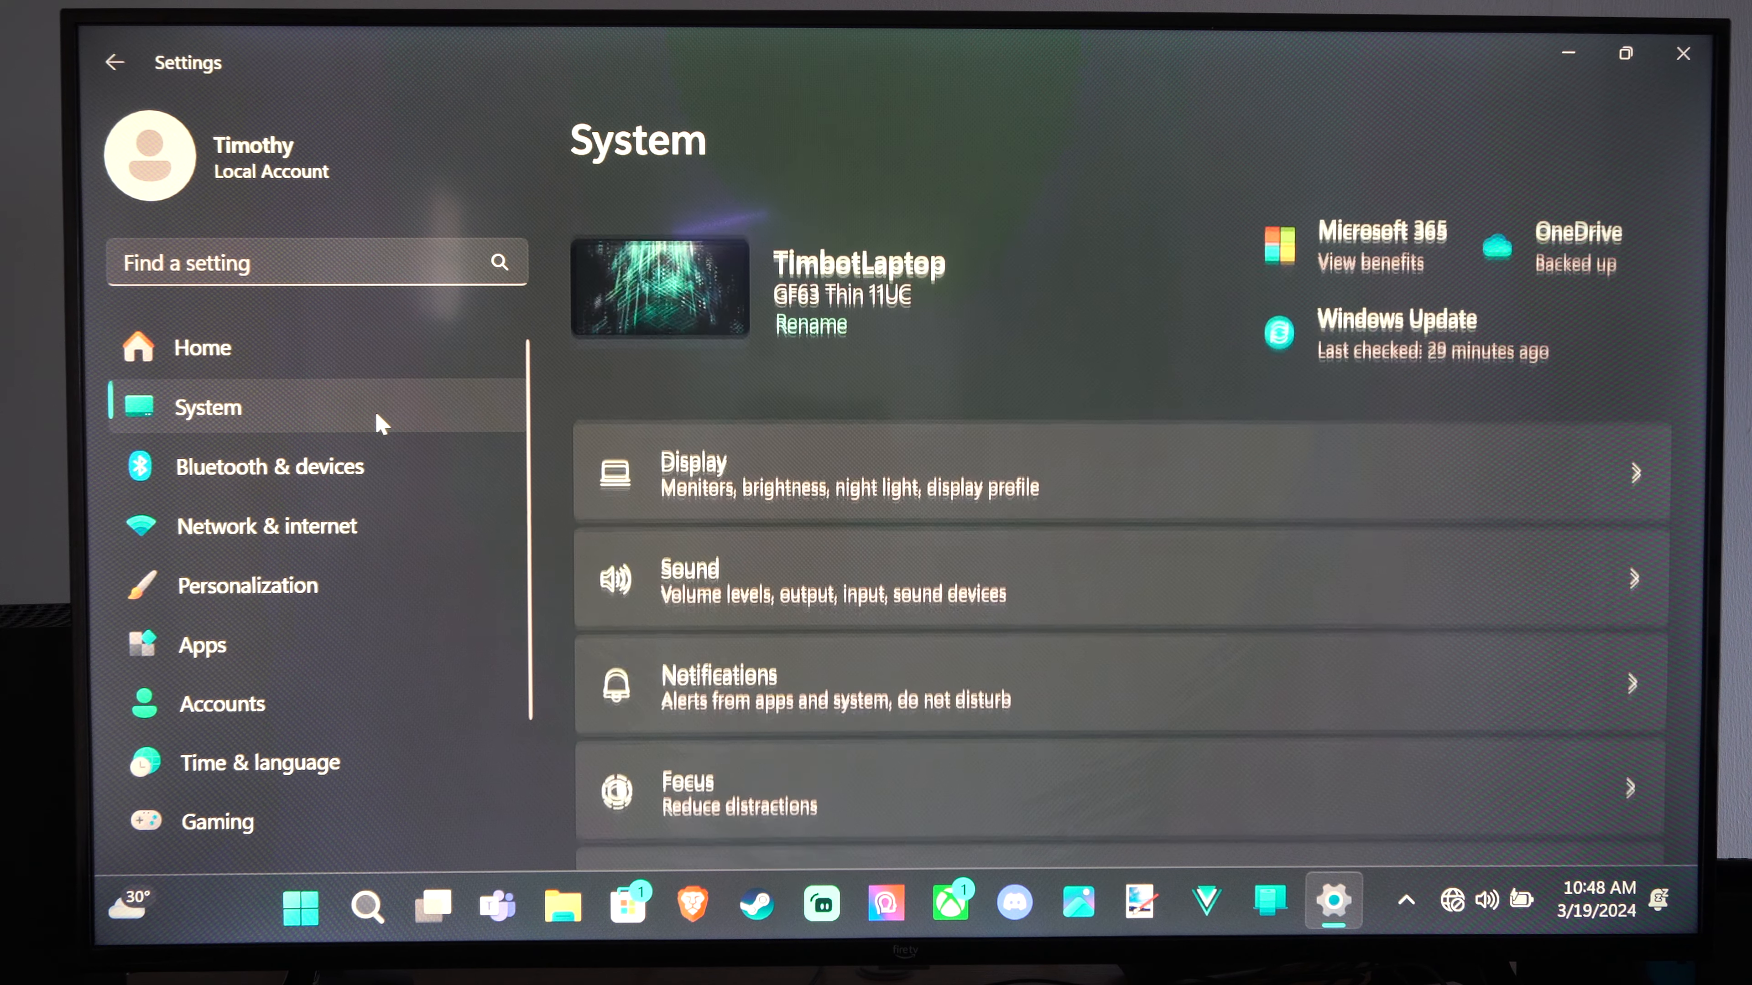
{"action": "scroll", "scroll_direction": "down", "scroll_amount": 3}
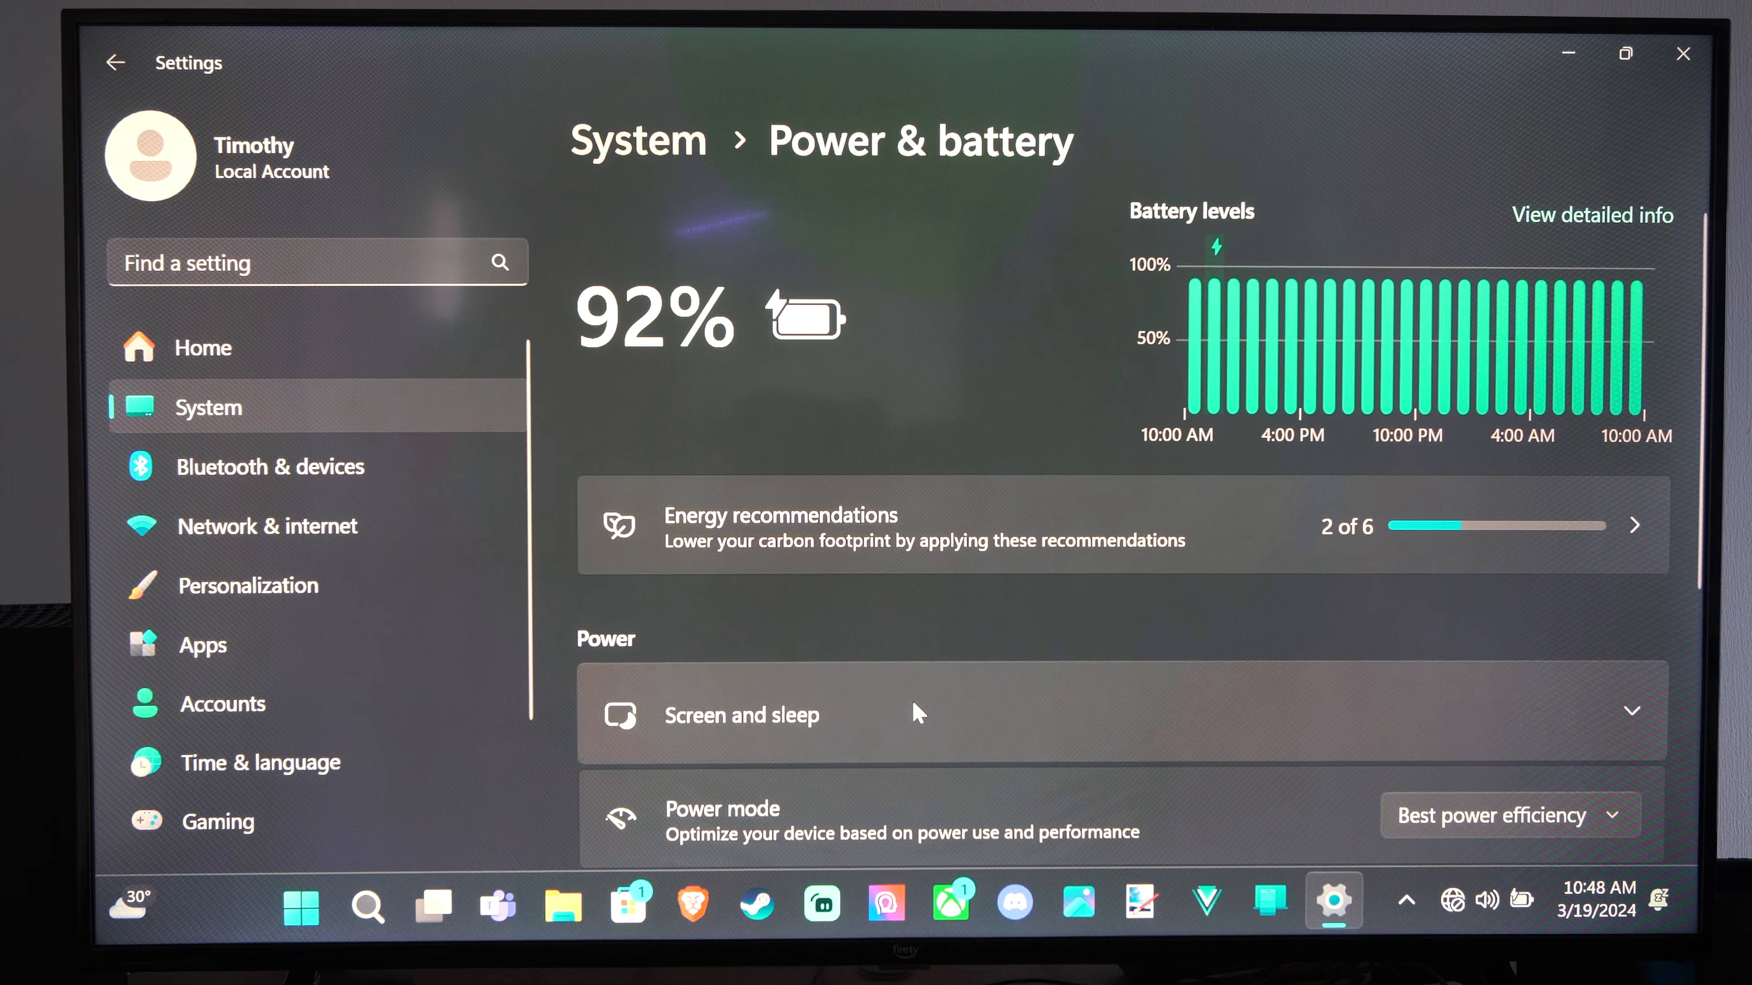
Reveal the screen and sleep timeouts, keeping the battery screen-off at 10 minutes.
{"action": "scroll", "scroll_direction": "down", "scroll_amount": 3}
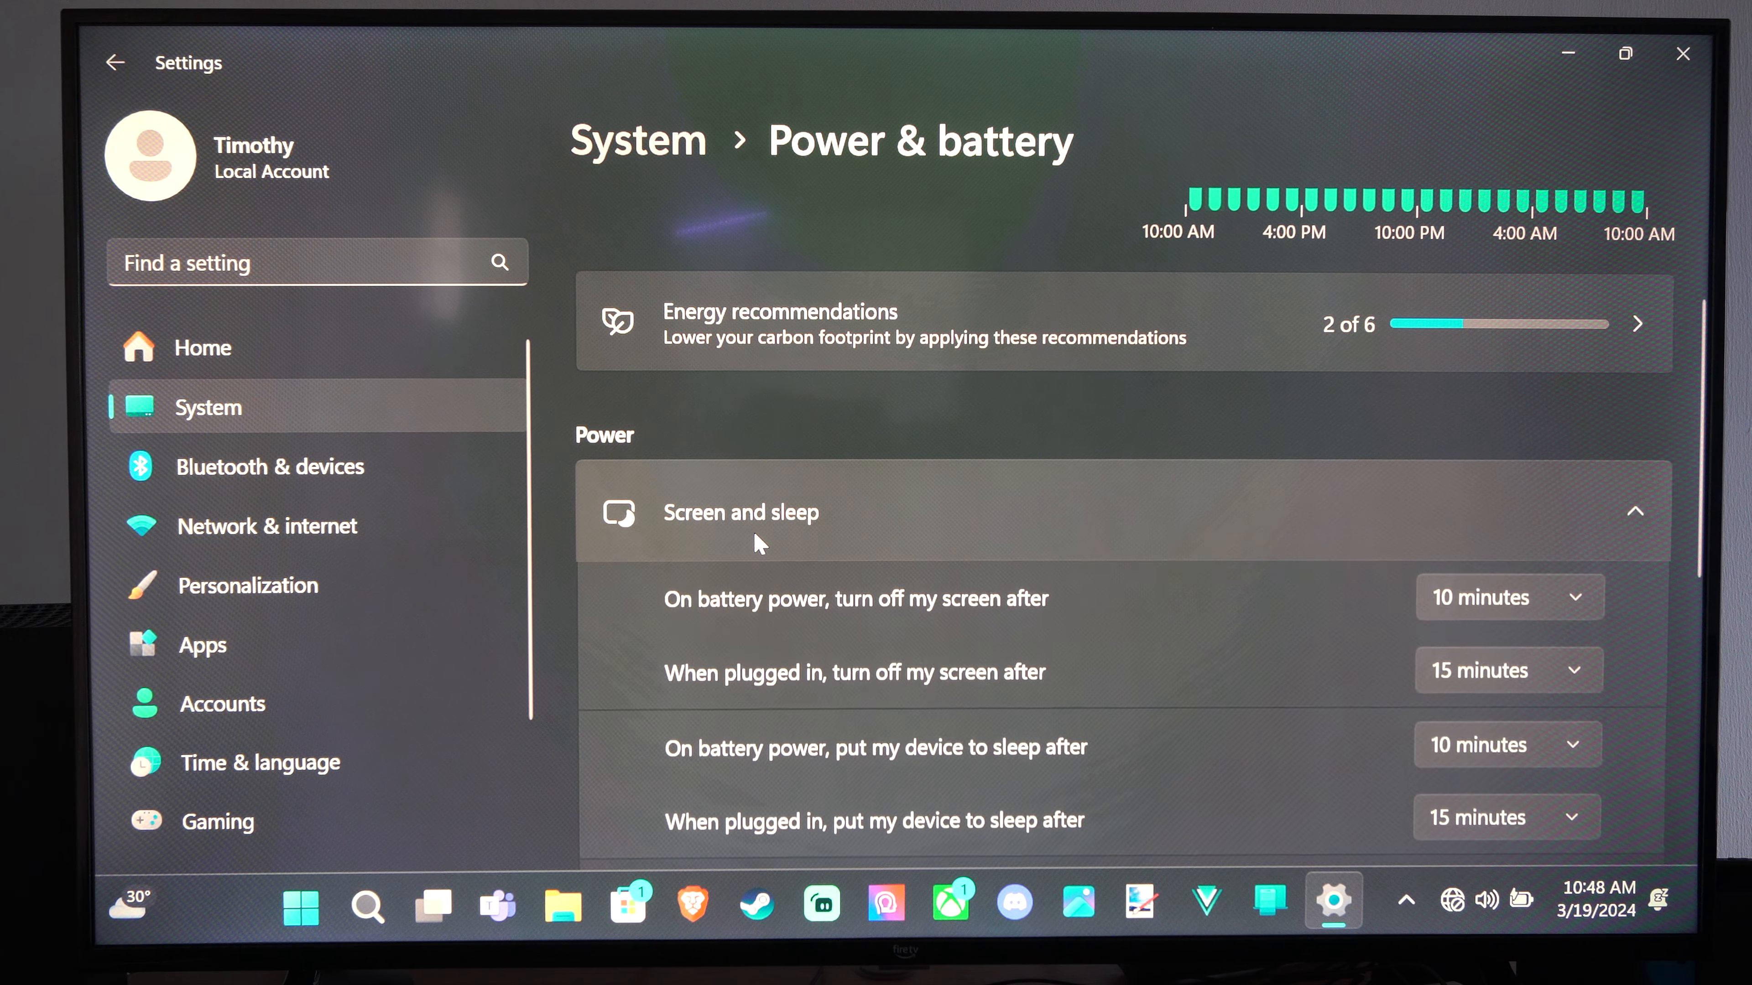
{"action": "scroll", "scroll_direction": "down", "scroll_amount": 3}
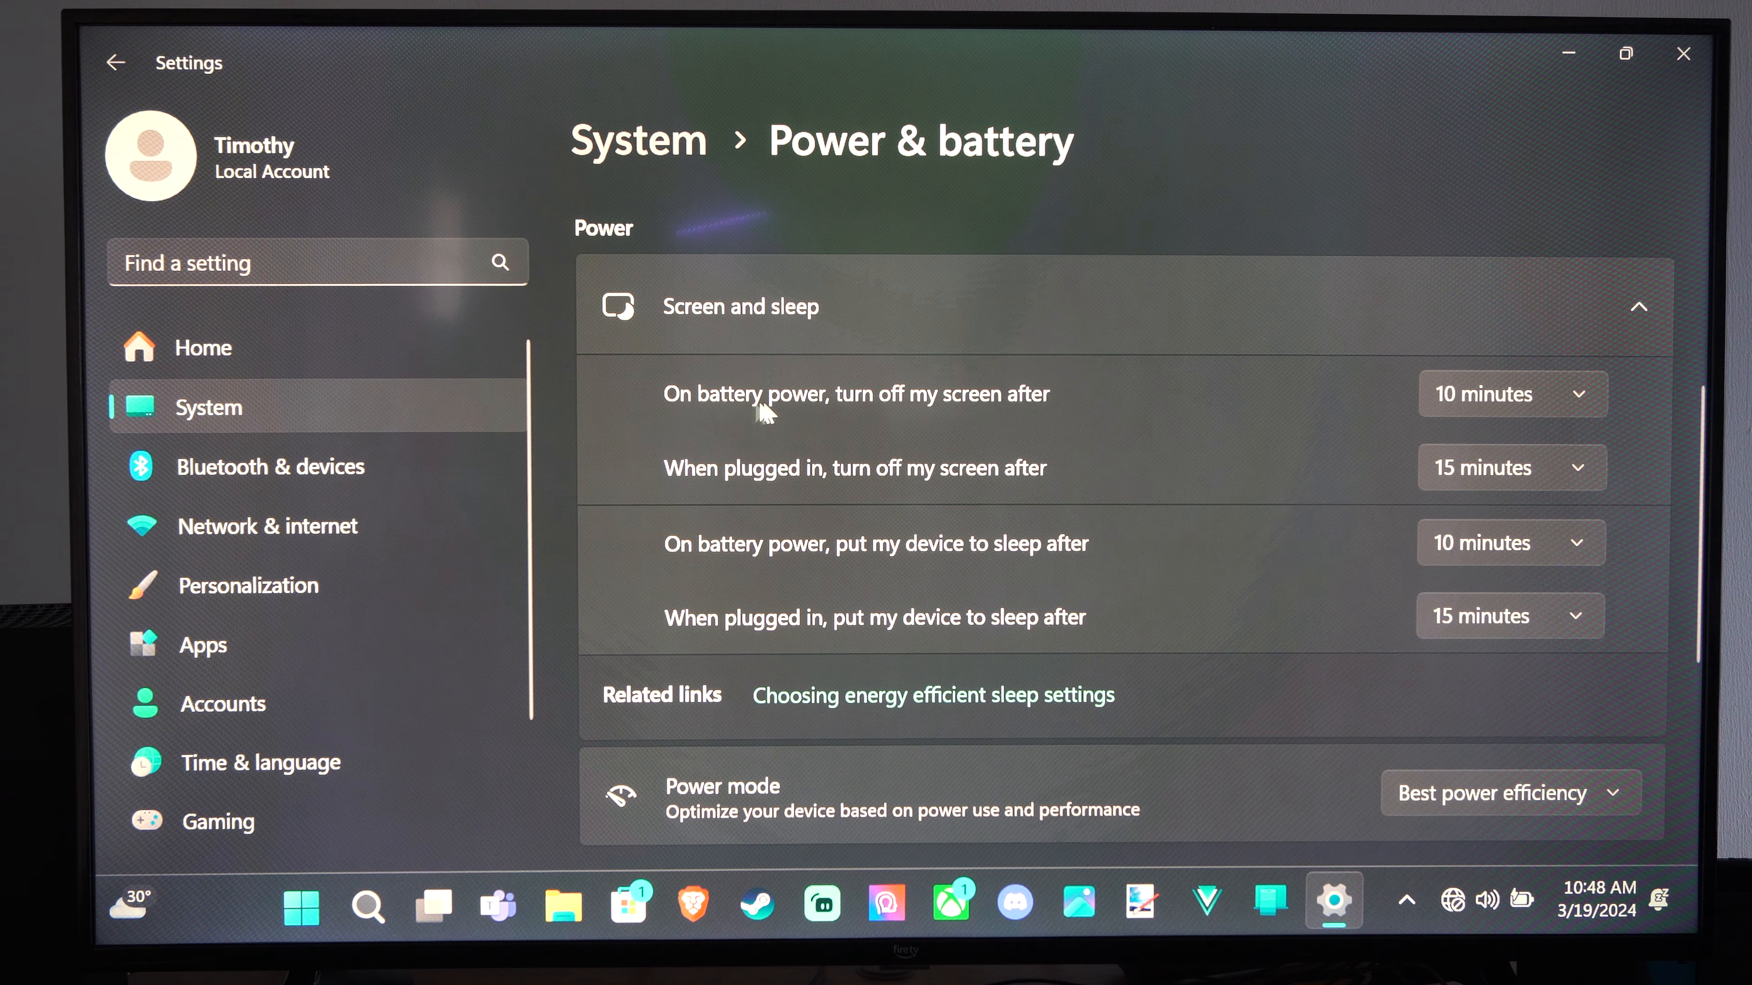
{"action": "mouse_move", "coordinate": [1527, 396]}
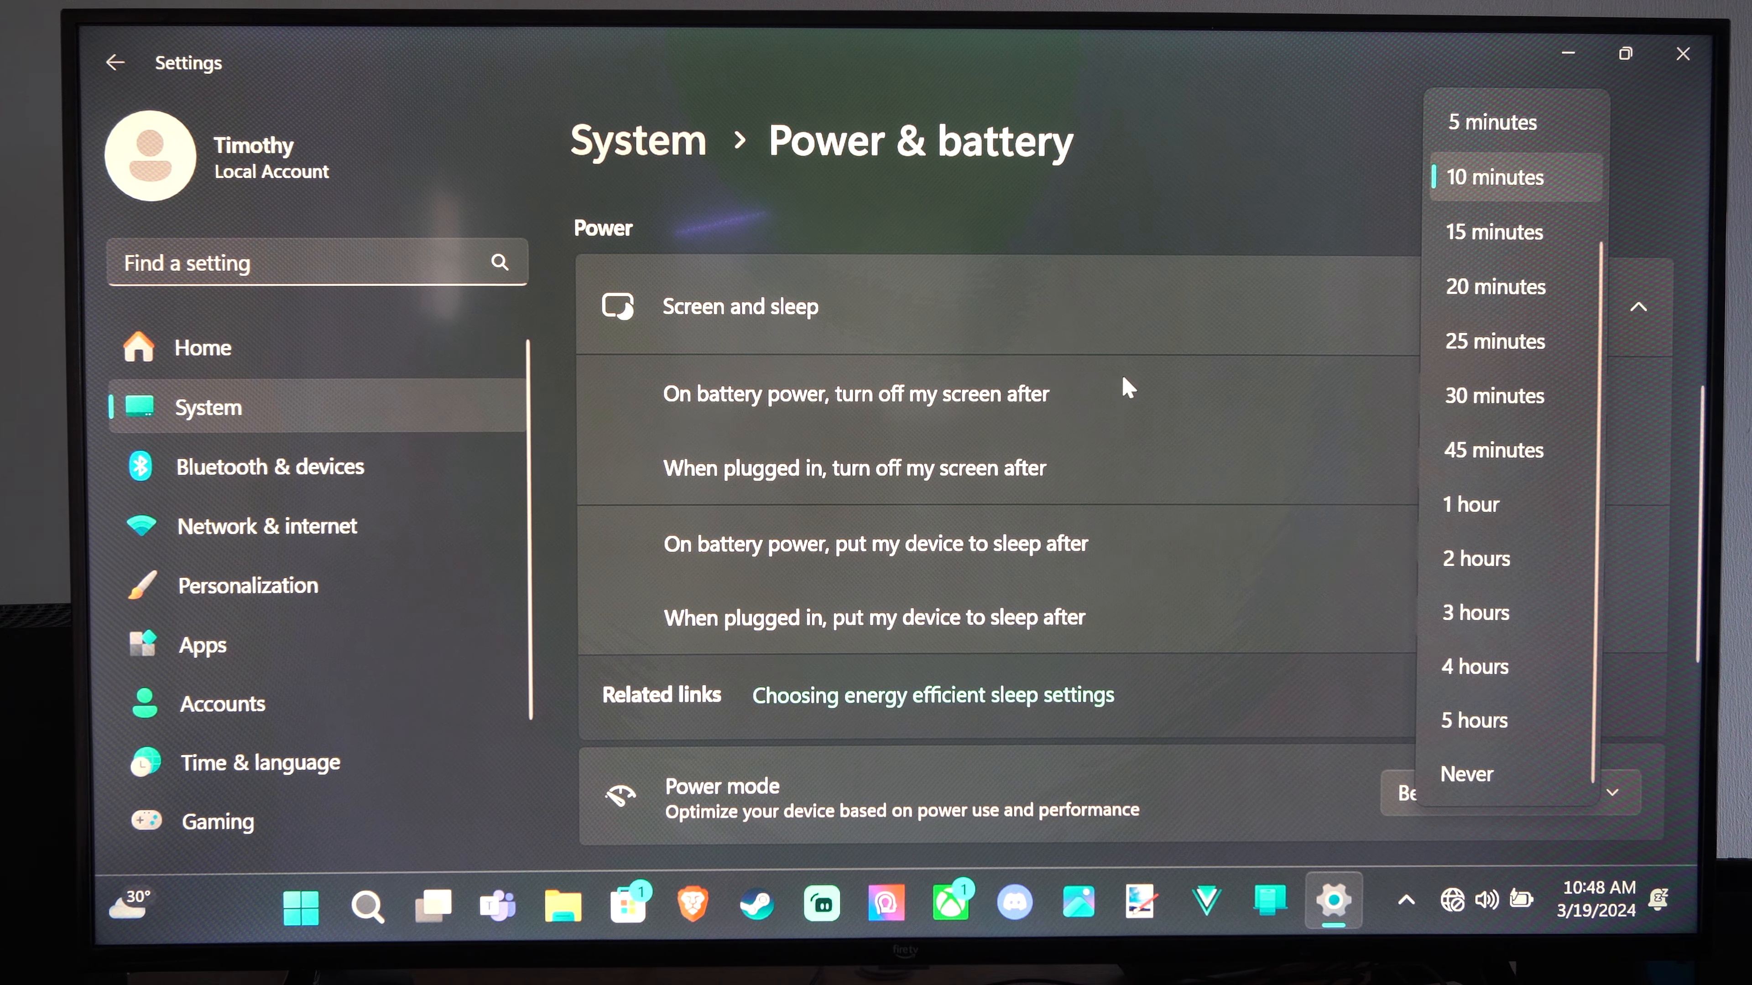
{"action": "left_click", "coordinate": [1494, 177]}
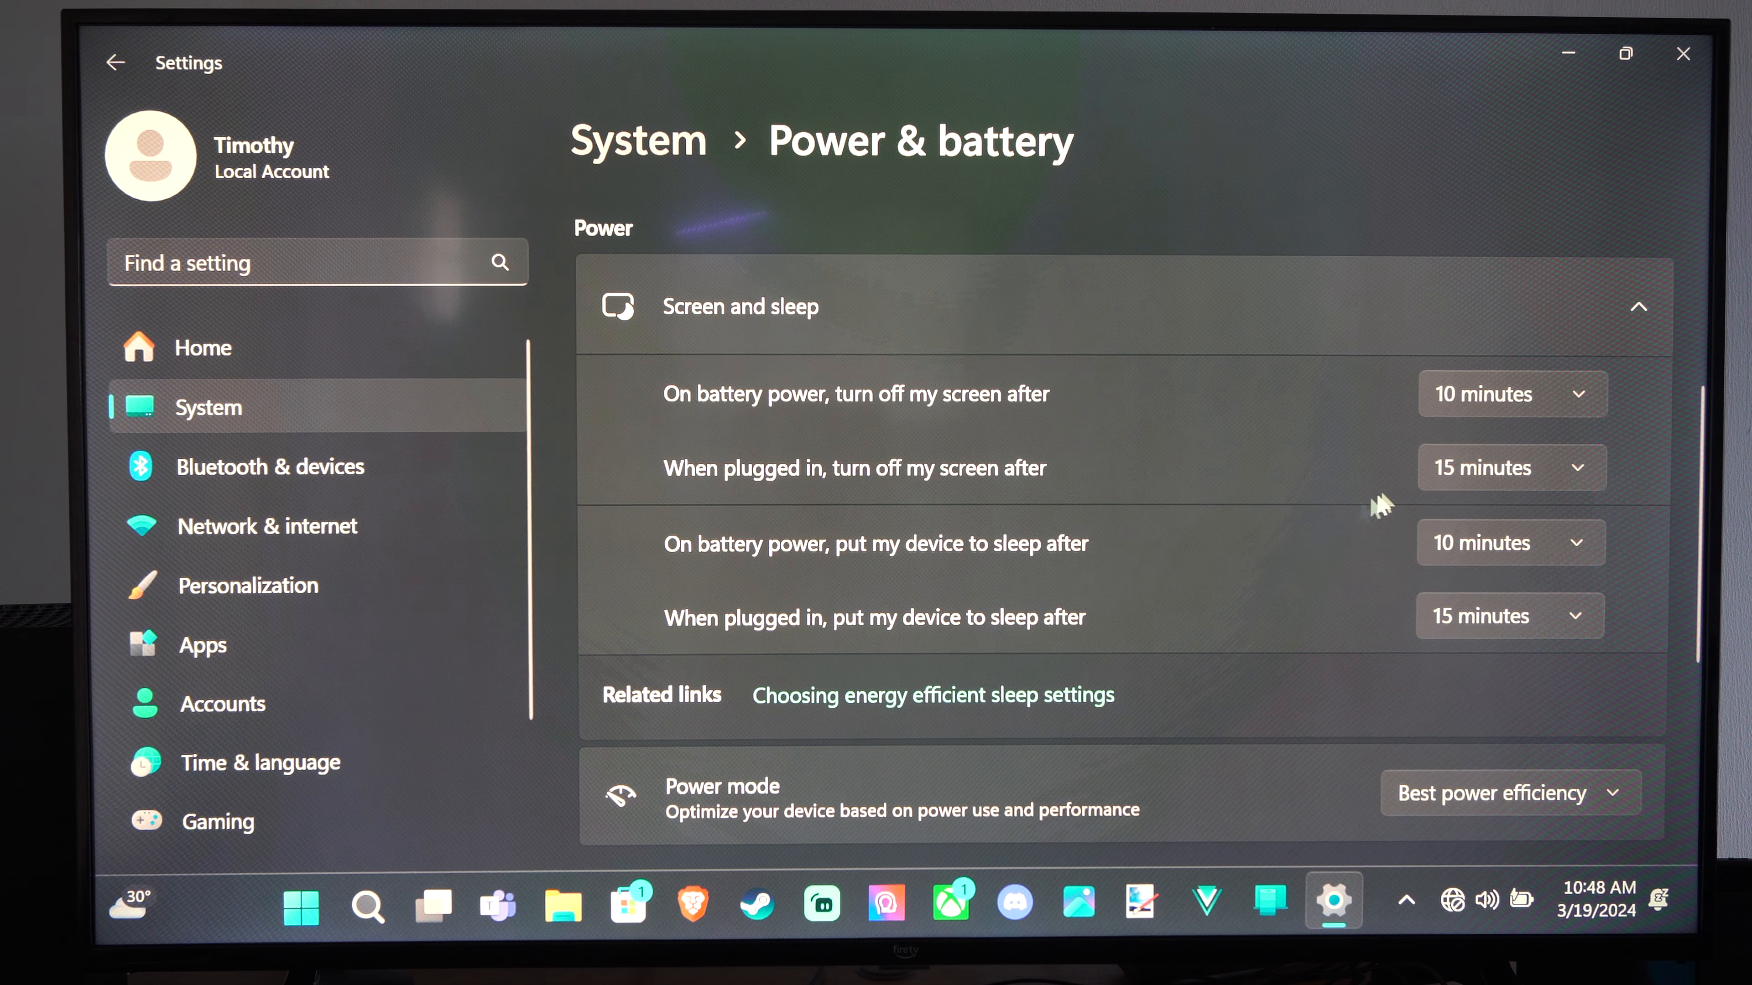
{"action": "mouse_move", "coordinate": [777, 569]}
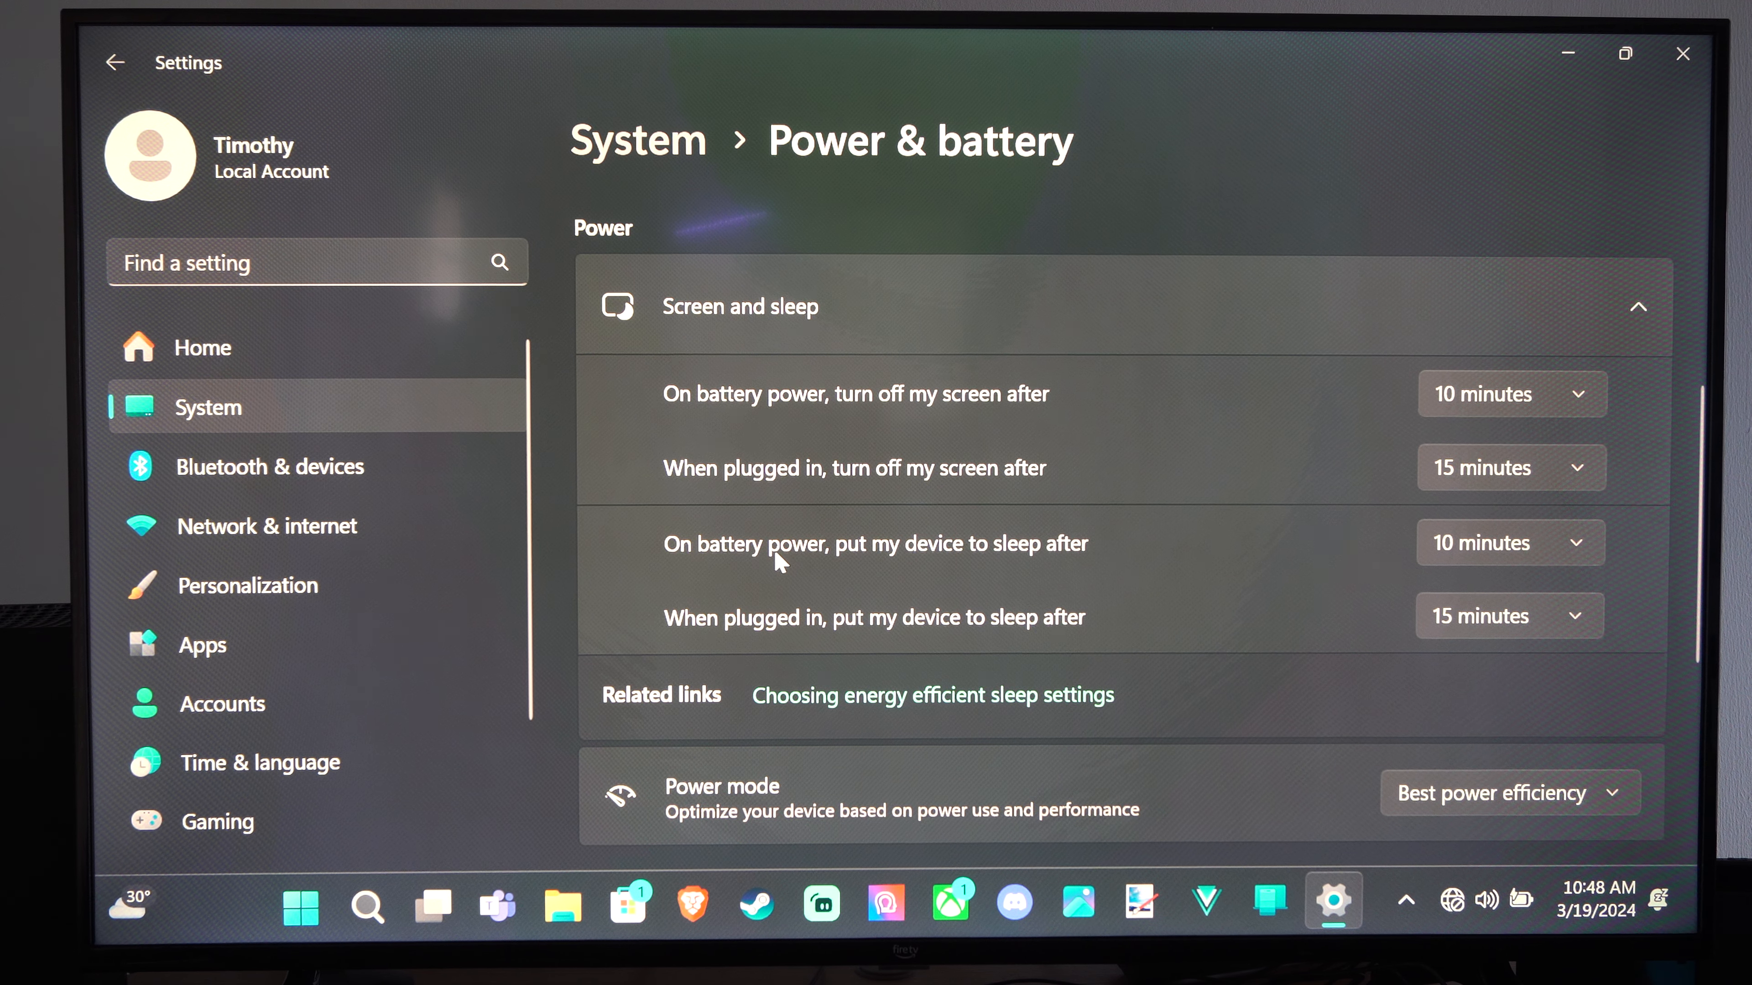
{"action": "mouse_move", "coordinate": [796, 568]}
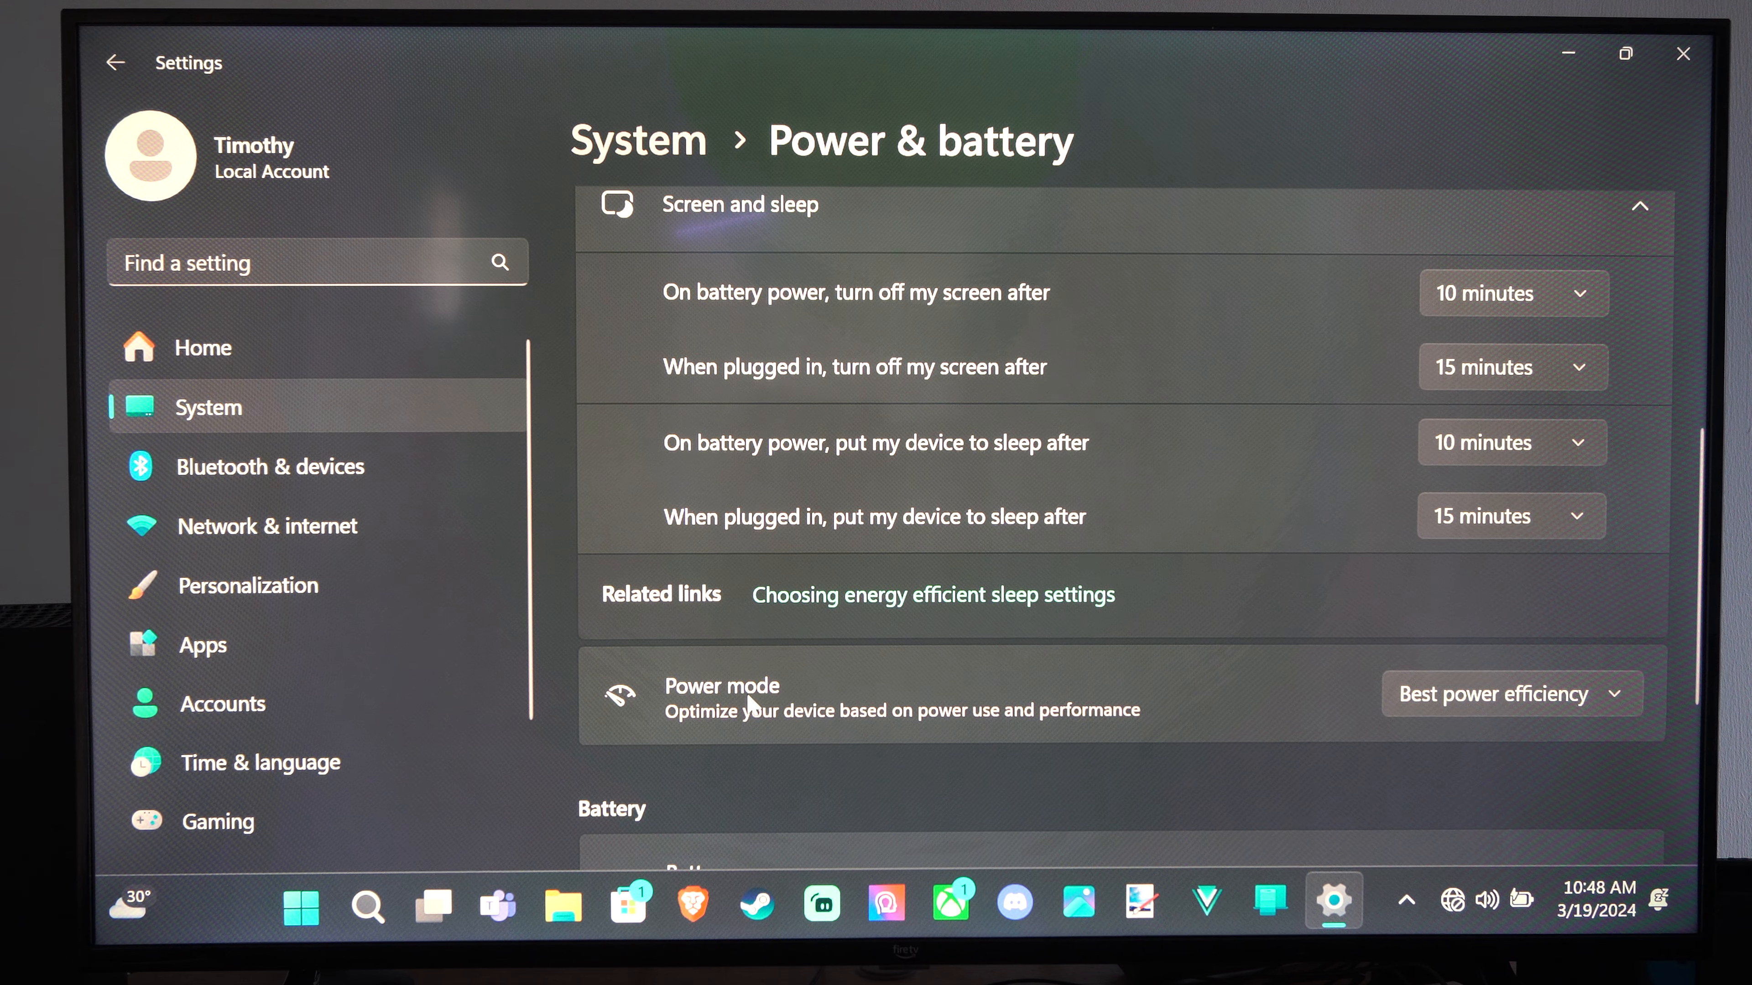
Change the power mode from Best power efficiency to Best performance.
{"action": "left_click", "coordinate": [1509, 695]}
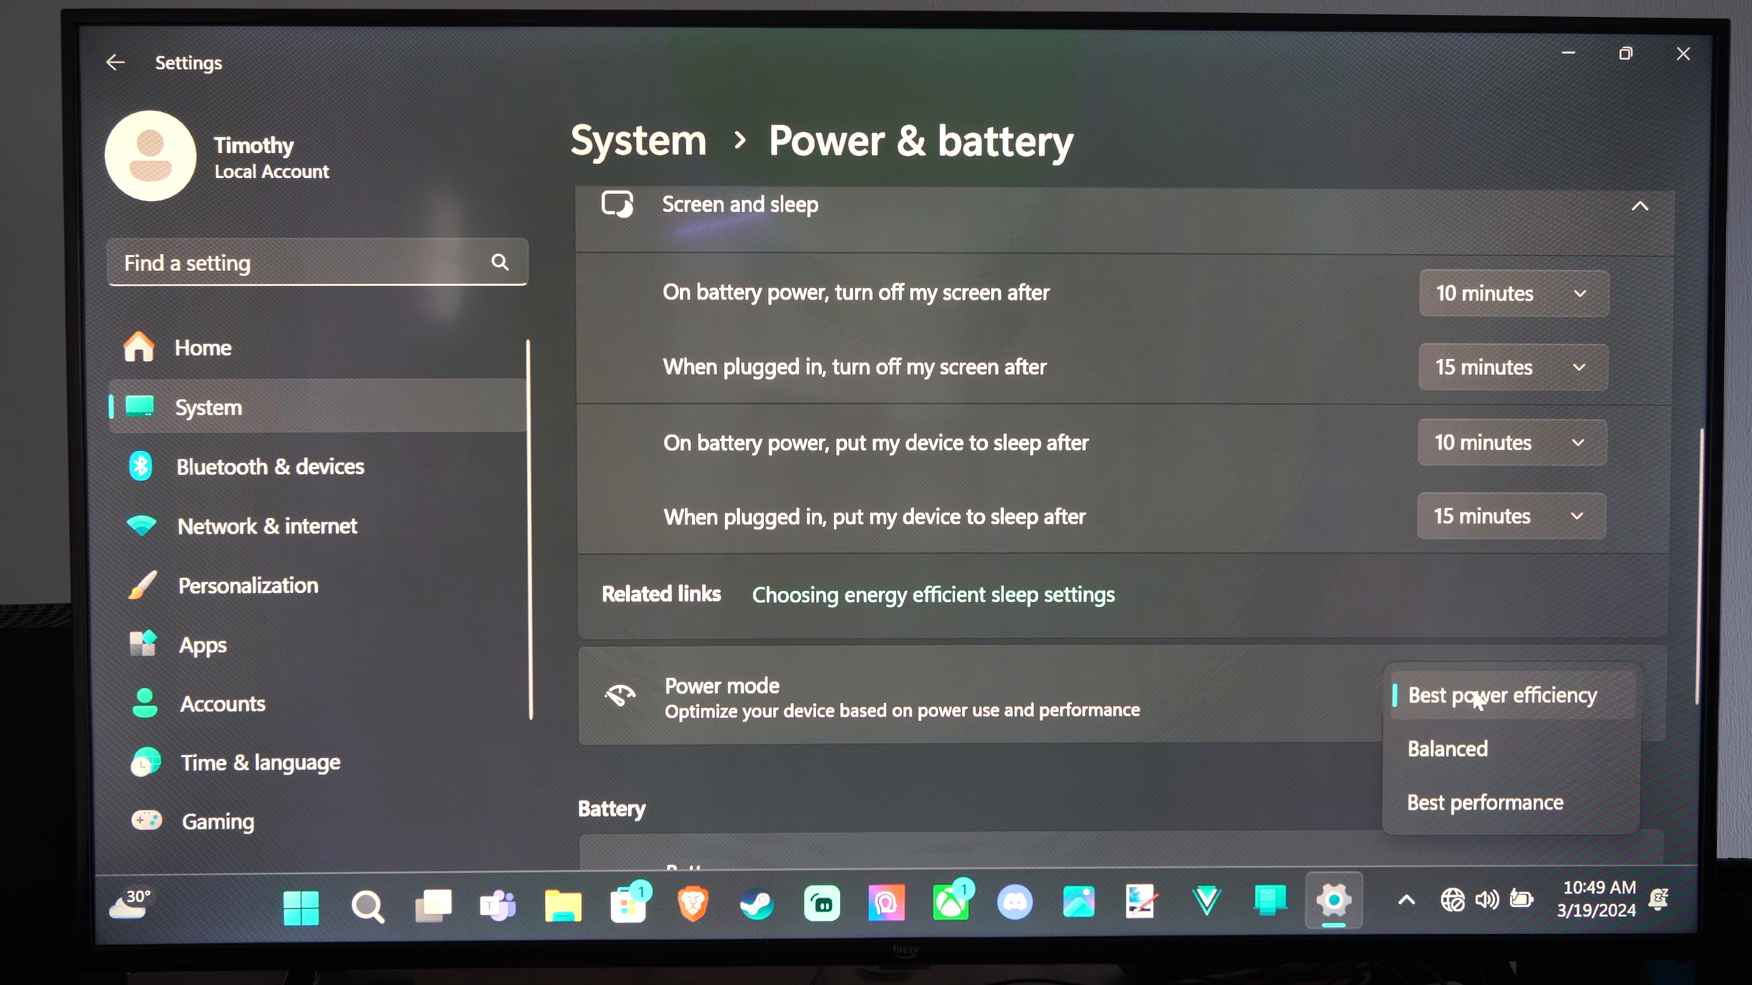
{"action": "mouse_move", "coordinate": [1211, 759]}
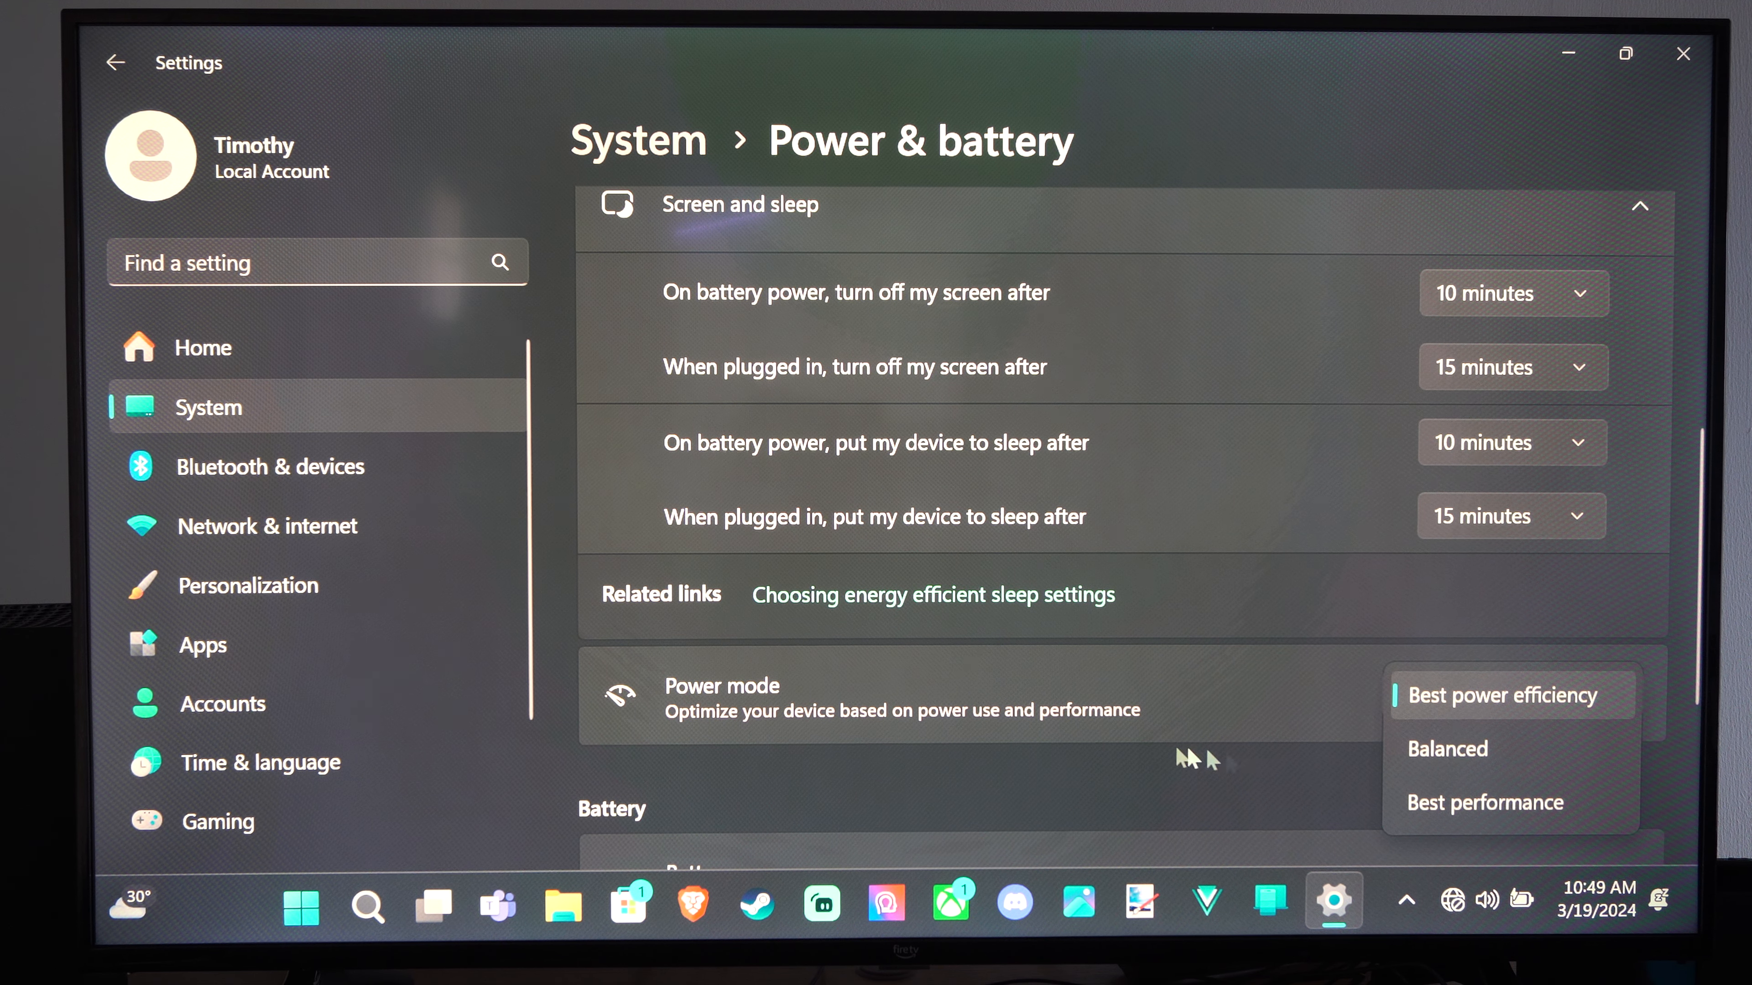
{"action": "left_click", "coordinate": [1484, 803]}
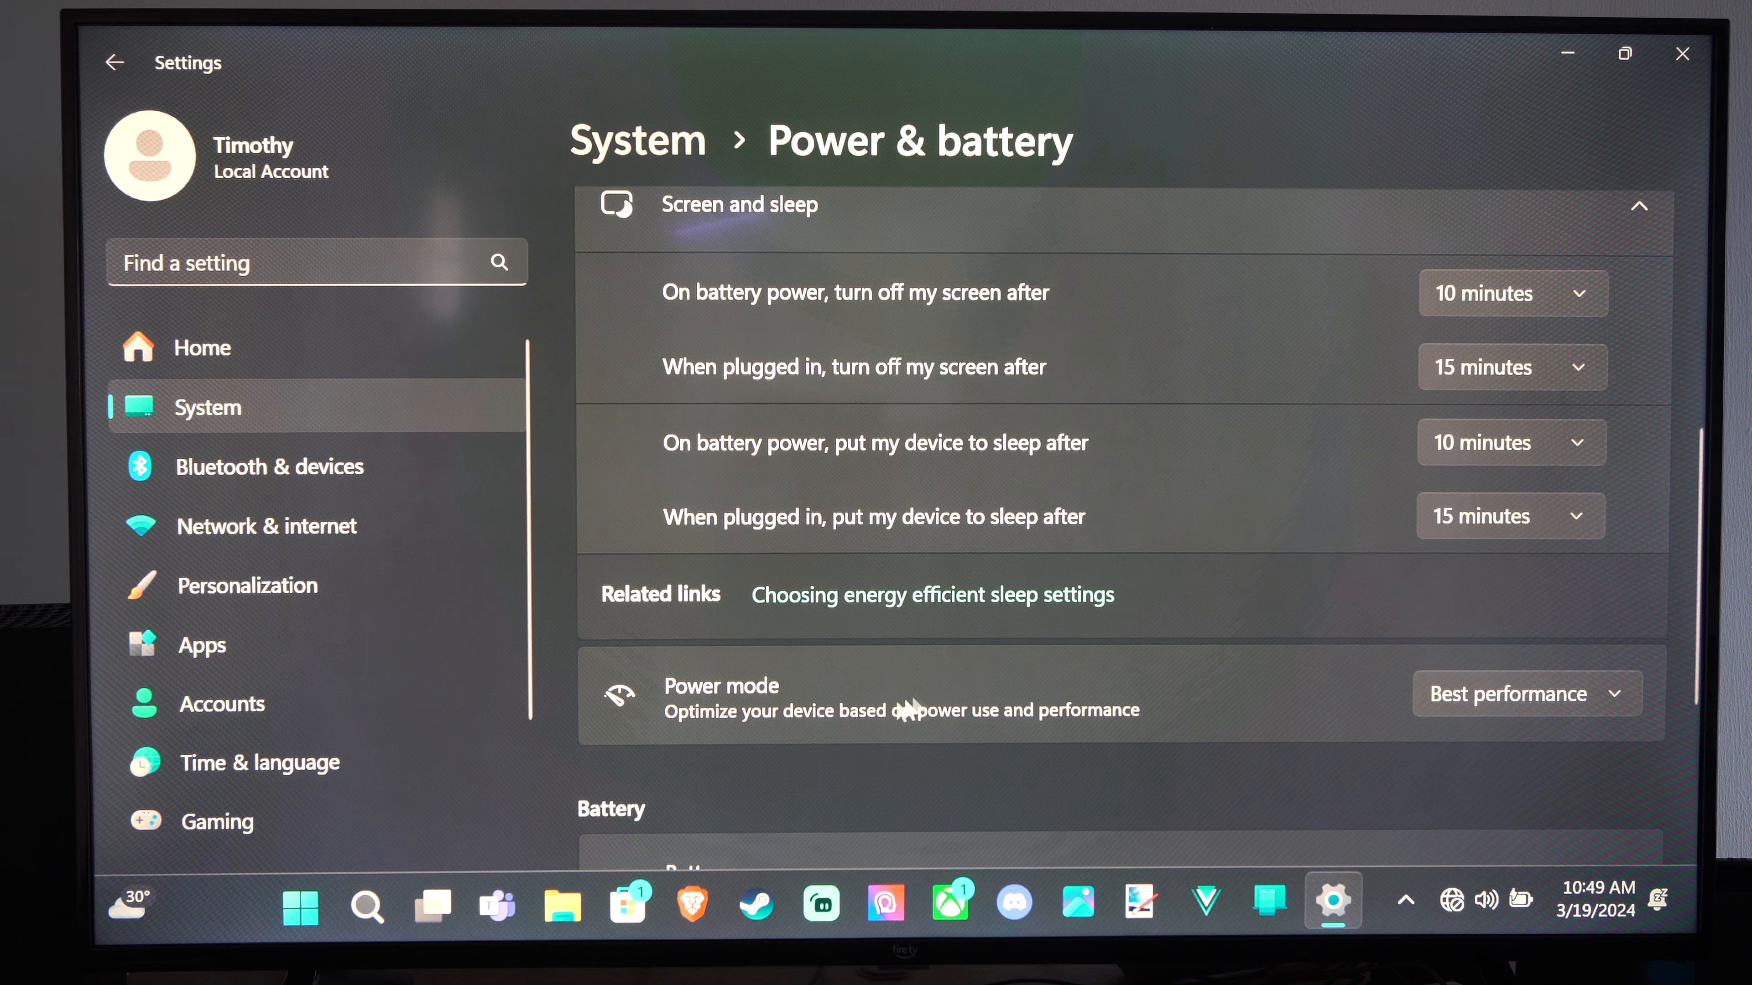
{"action": "scroll", "scroll_direction": "down", "scroll_amount": 3}
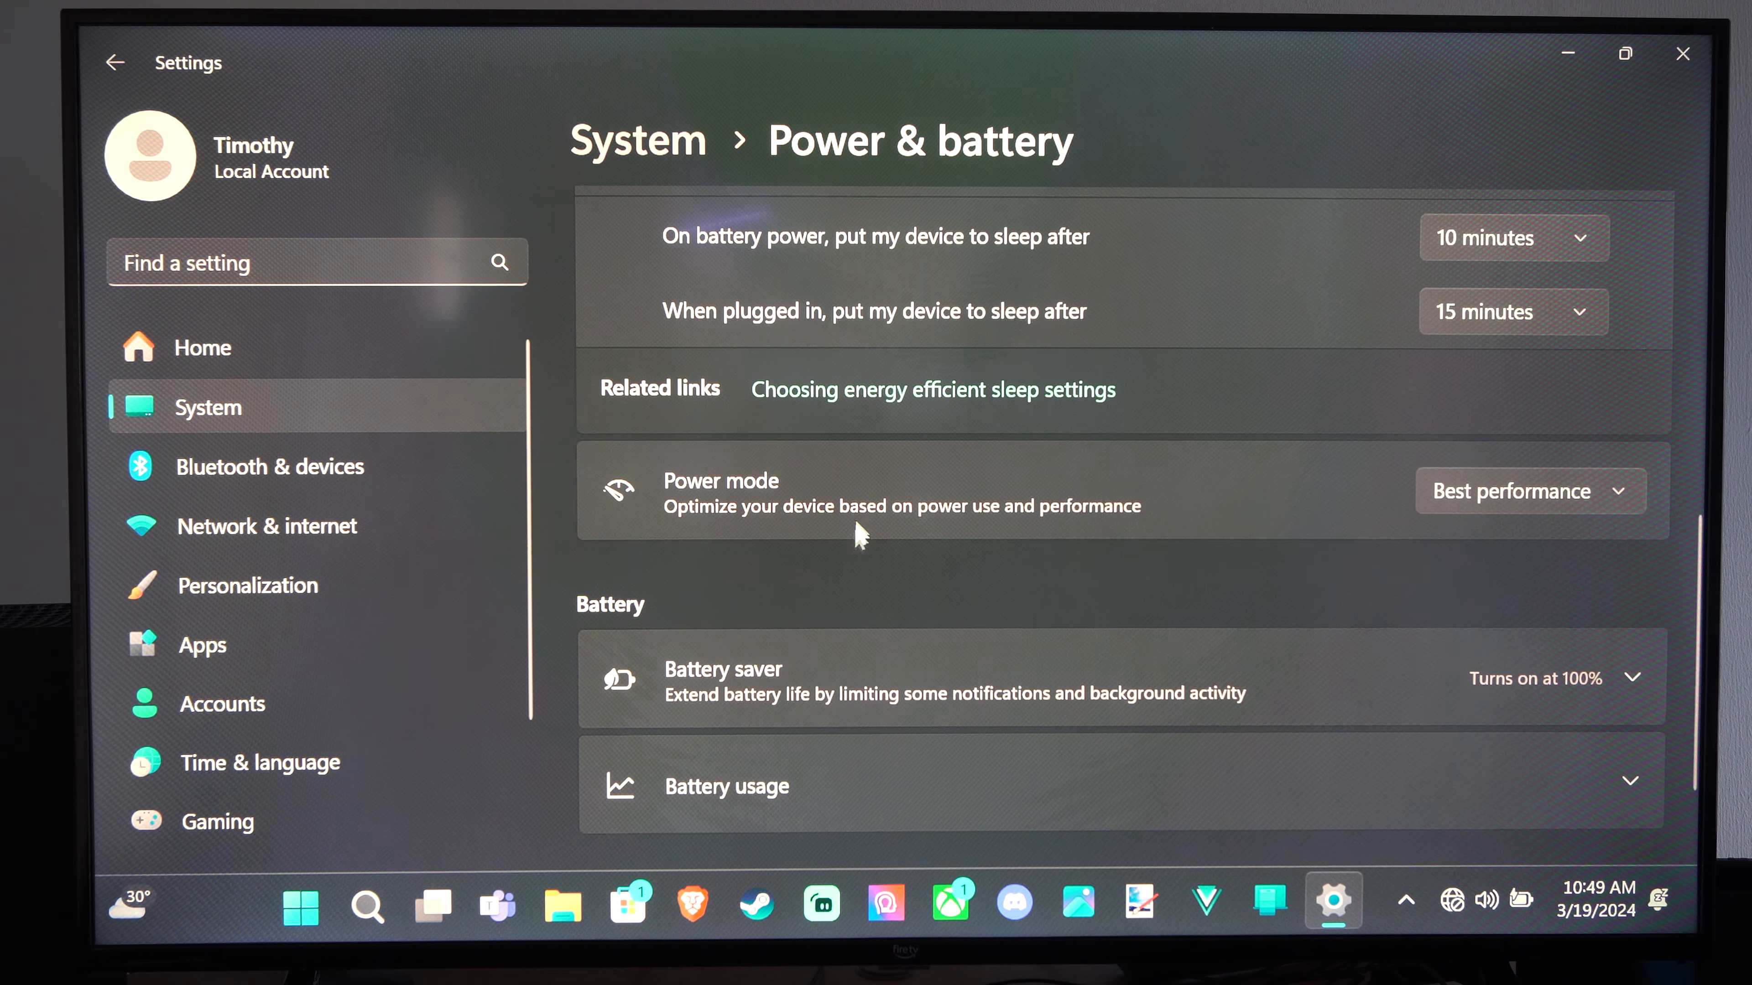
Scroll through the Battery usage details: 24-hour level history and per-app list.
{"action": "scroll", "scroll_direction": "down", "scroll_amount": 3}
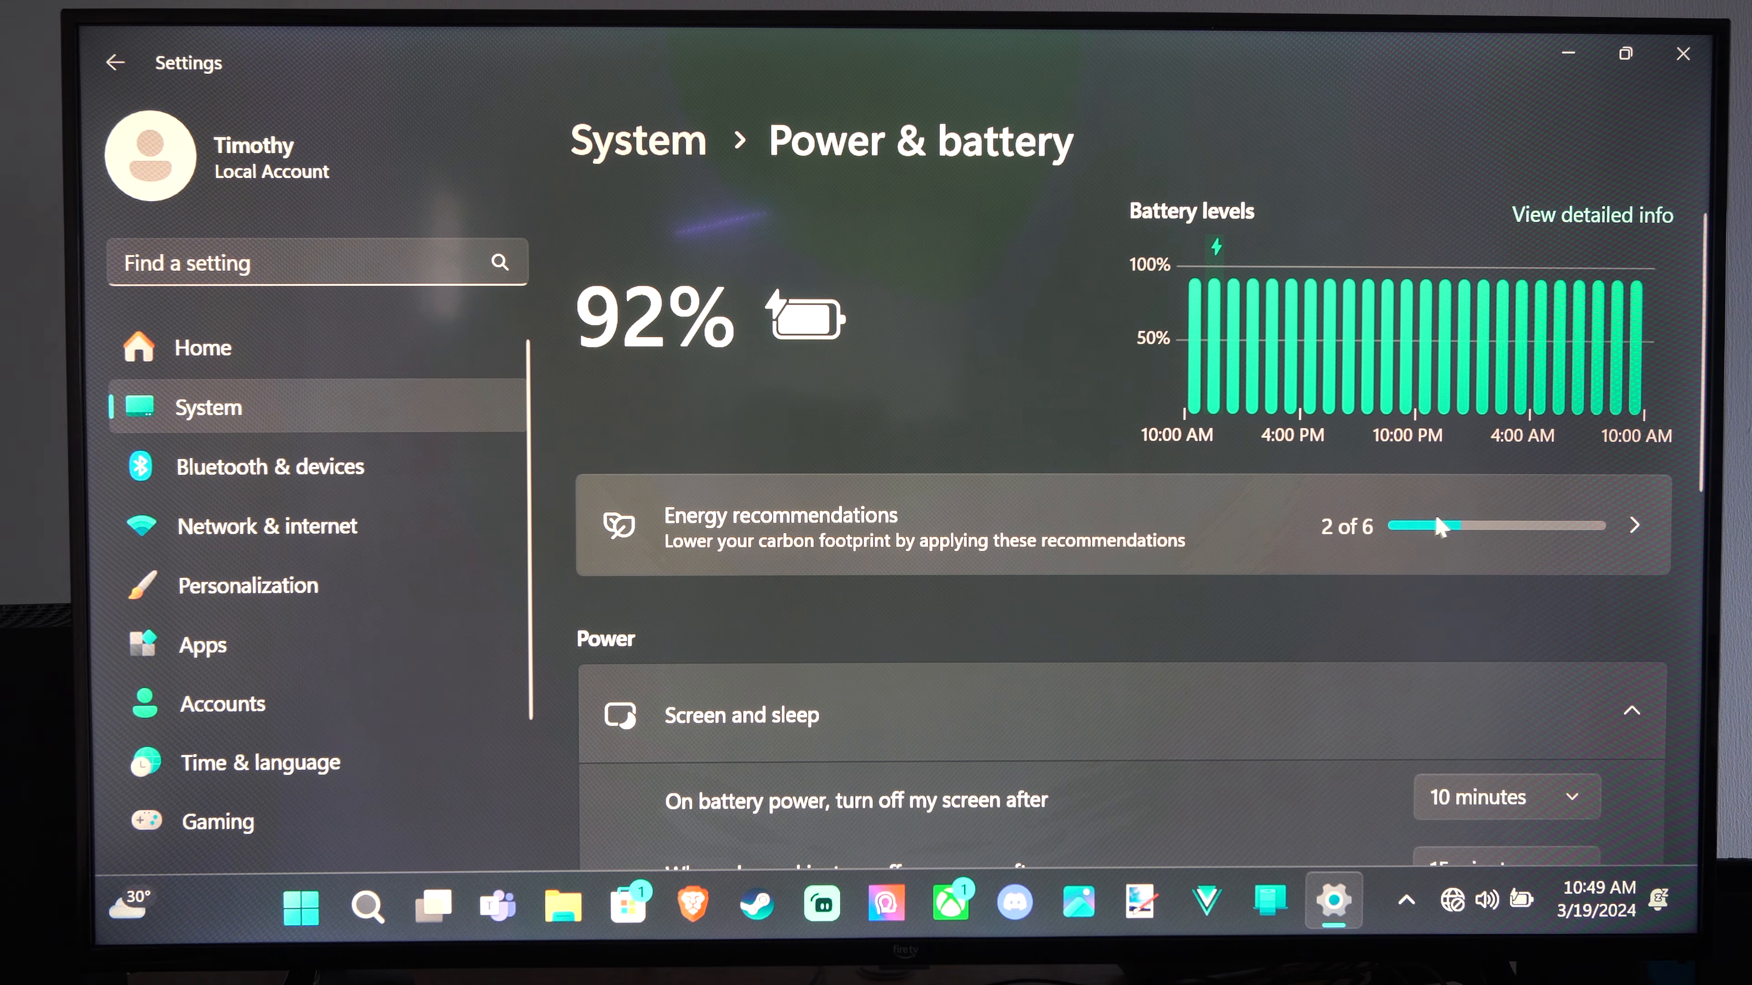
{"action": "scroll", "scroll_direction": "down", "scroll_amount": 3}
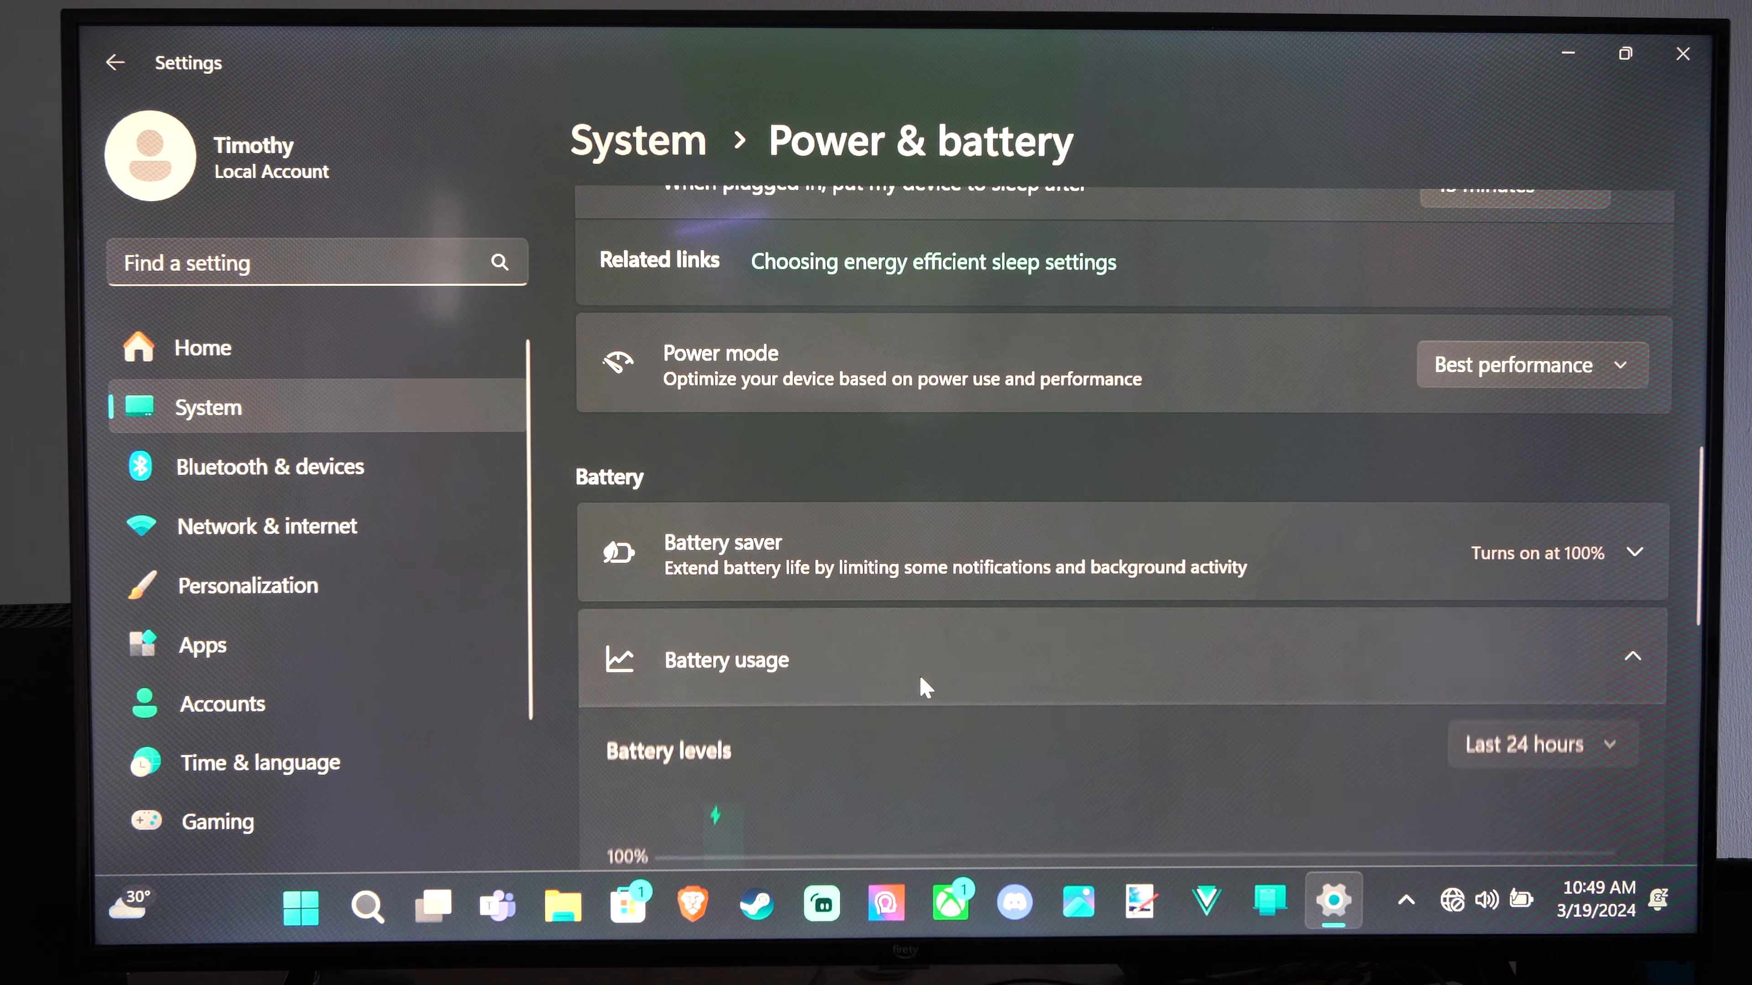
{"action": "scroll", "scroll_direction": "down", "scroll_amount": 3}
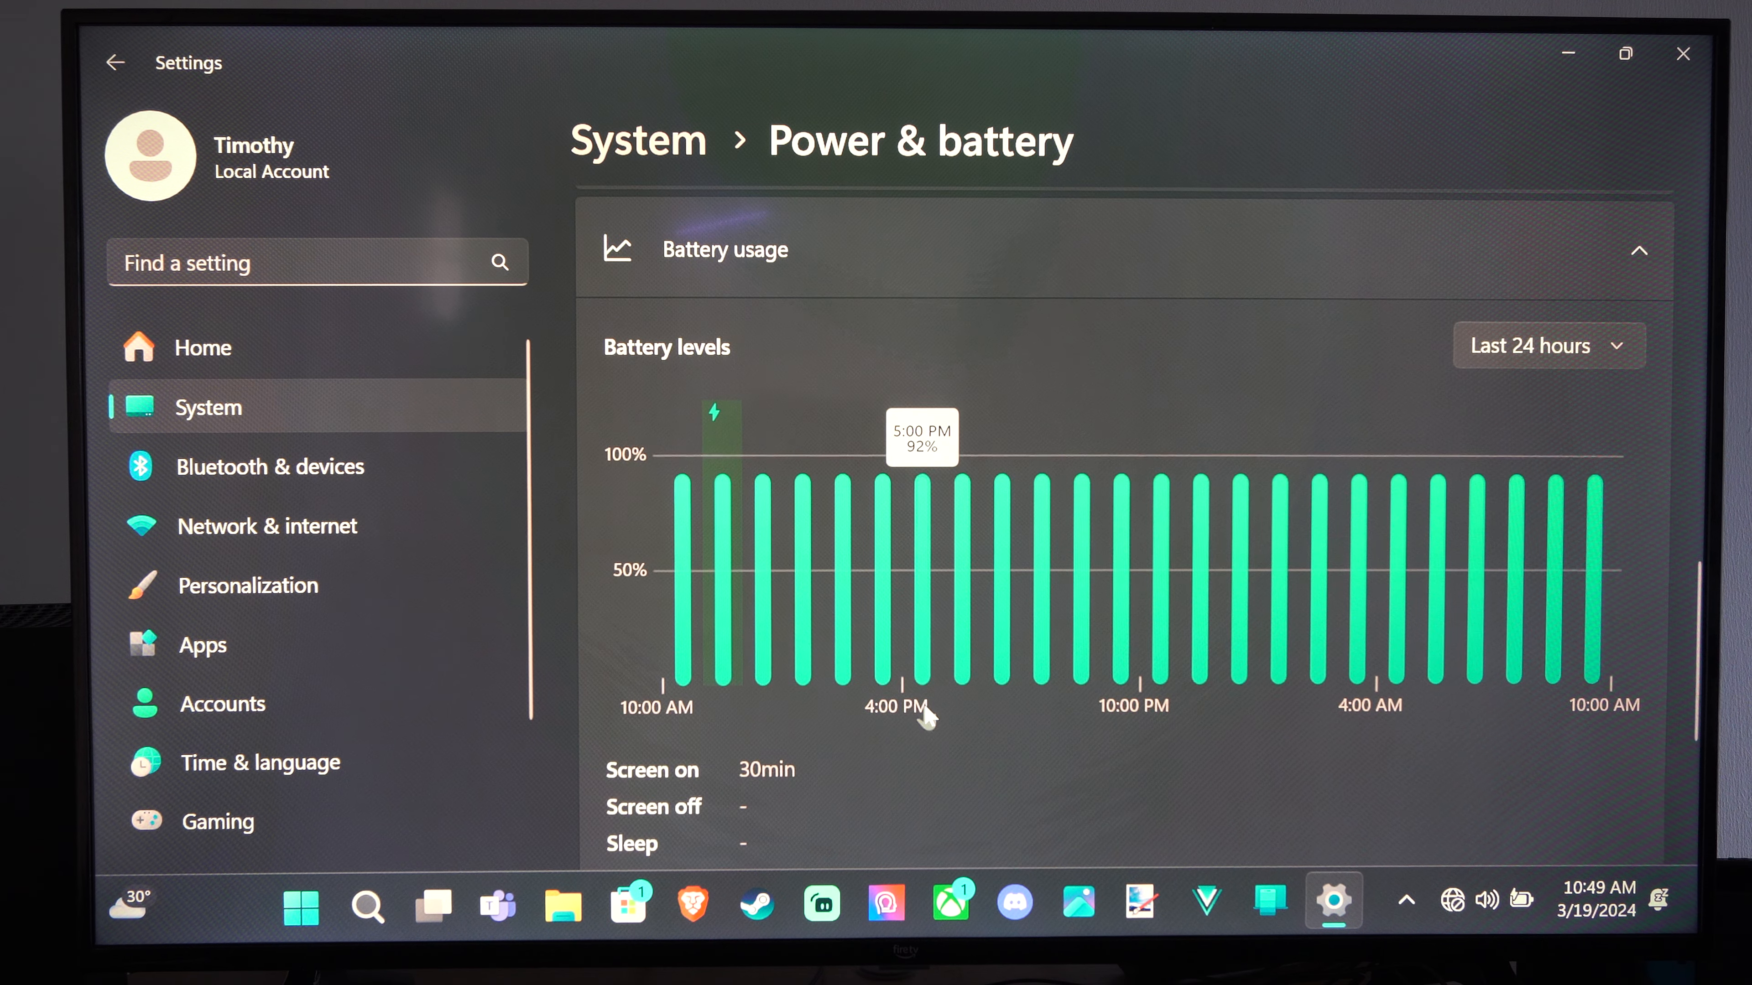
{"action": "scroll", "scroll_direction": "down", "scroll_amount": 3}
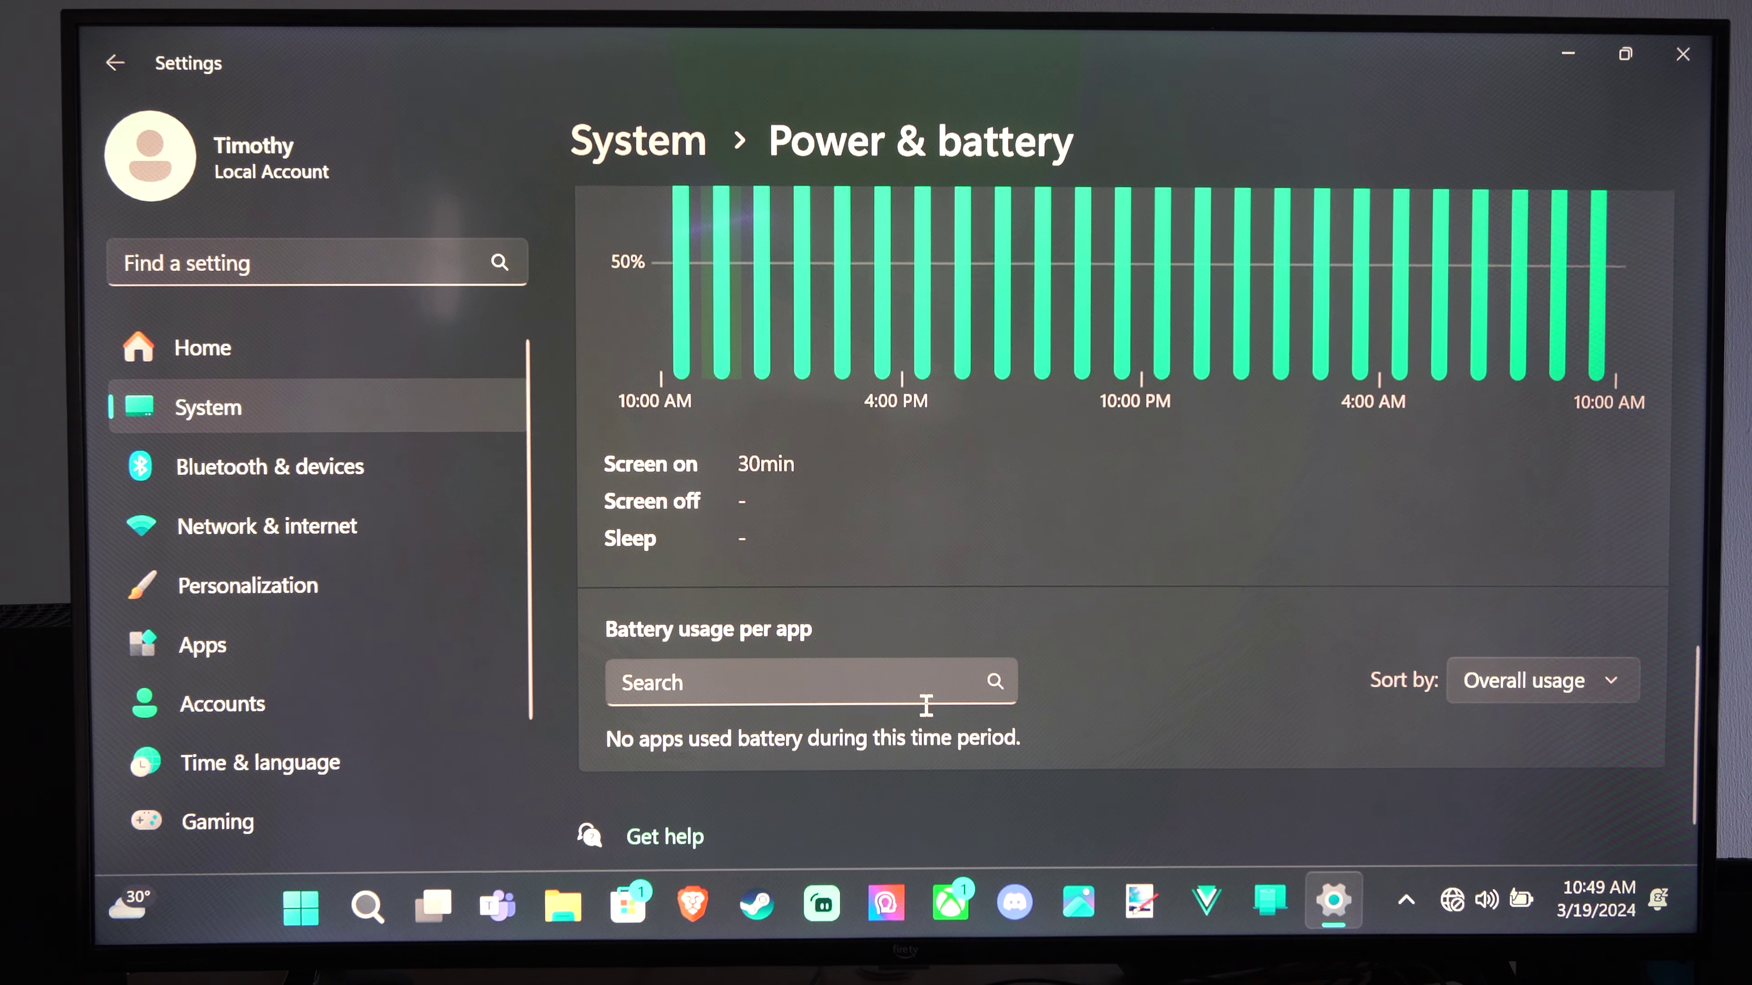